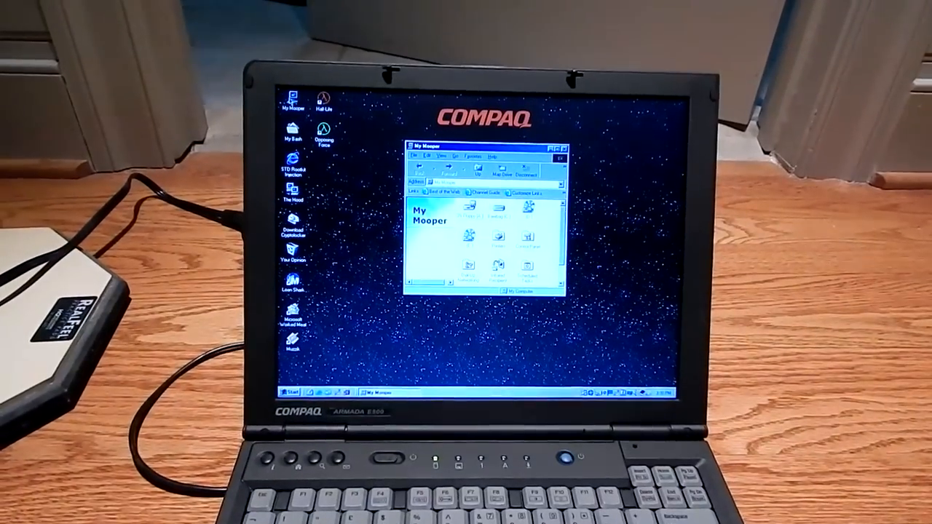
- Right-click My Mooper to bring up System Properties and its Device Manager
{"action": "right_click", "coordinate": [290, 109]}
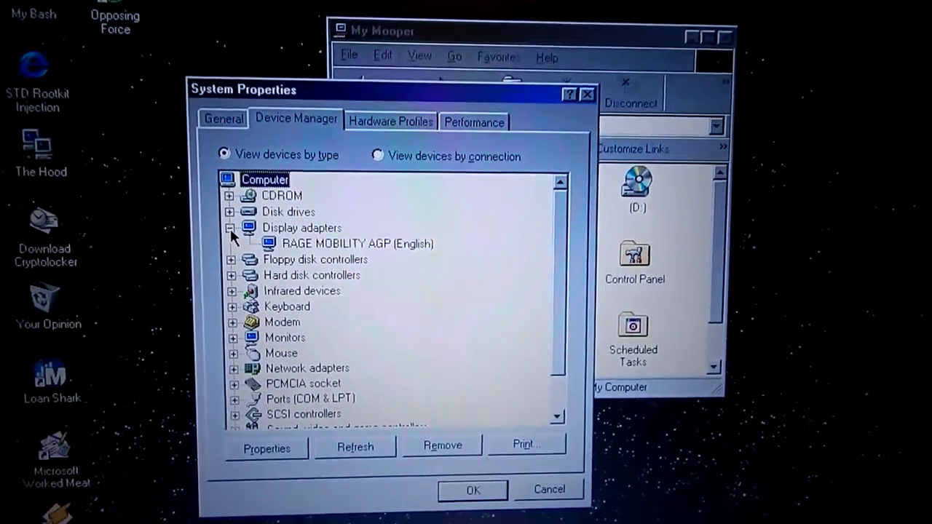
- Collapse Display adapters, inspect Hard disk controllers, close System Properties and open drive C:
{"action": "left_click", "coordinate": [232, 228]}
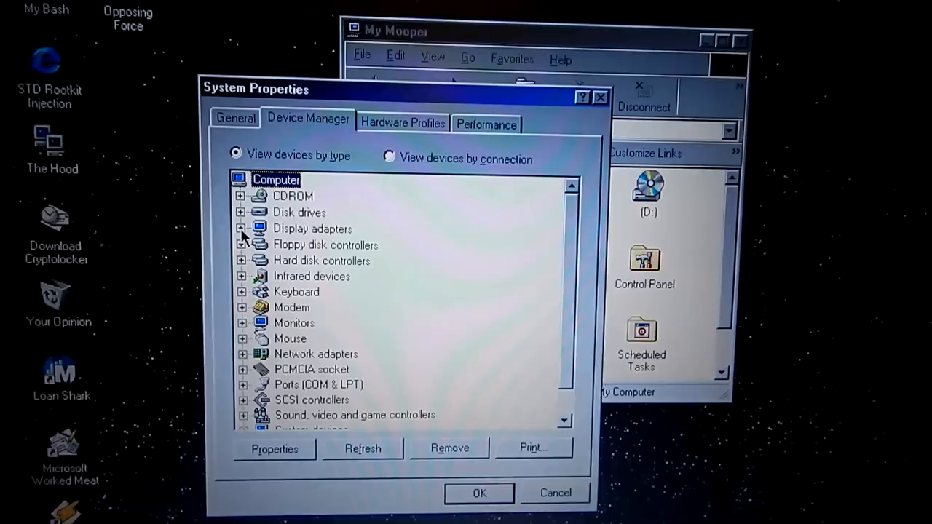
{"action": "left_click", "coordinate": [242, 261]}
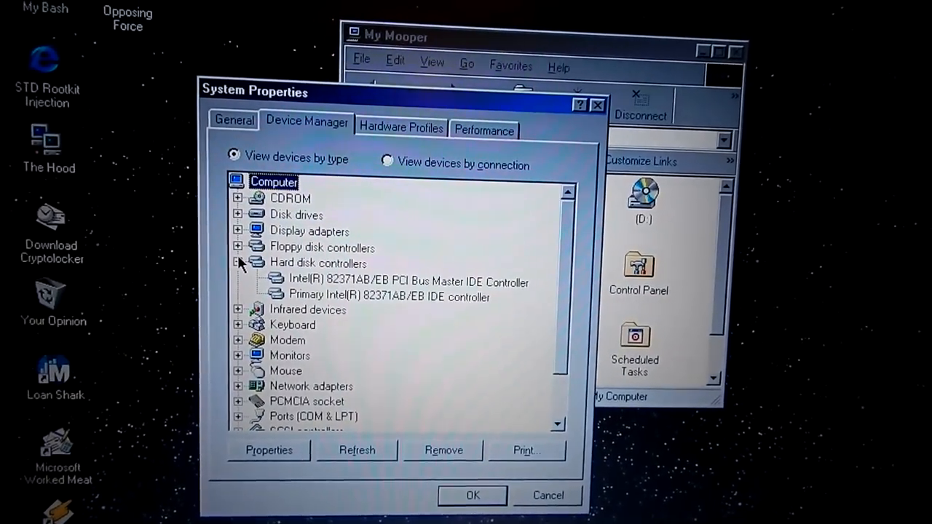
{"action": "left_click", "coordinate": [239, 264]}
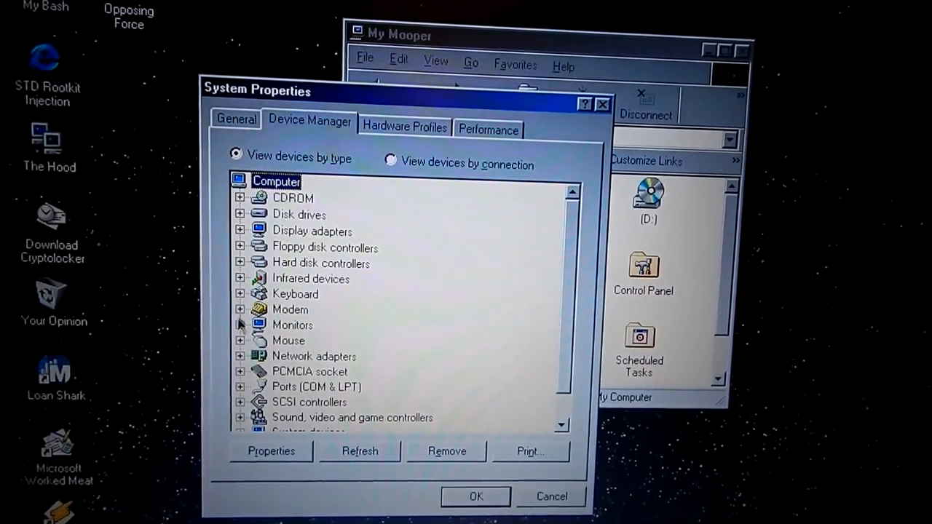
{"action": "left_click", "coordinate": [241, 356]}
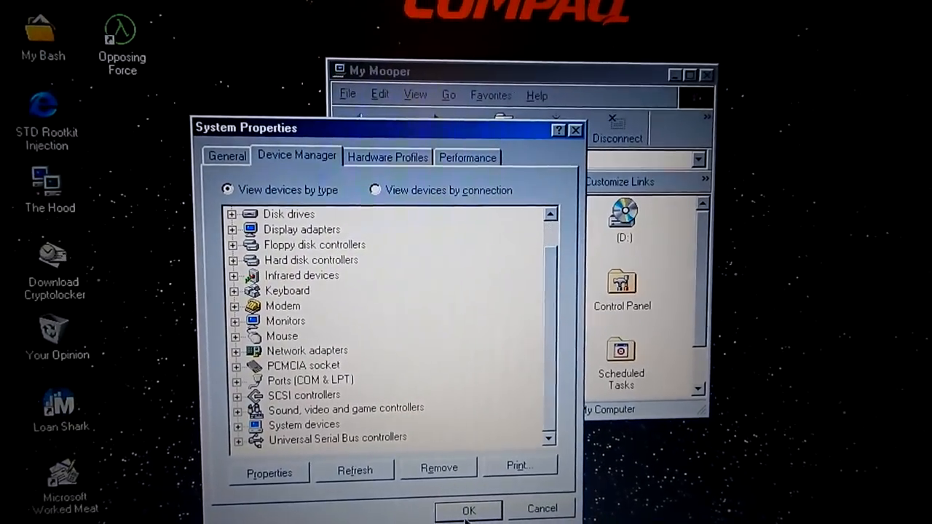
{"action": "left_click", "coordinate": [469, 508]}
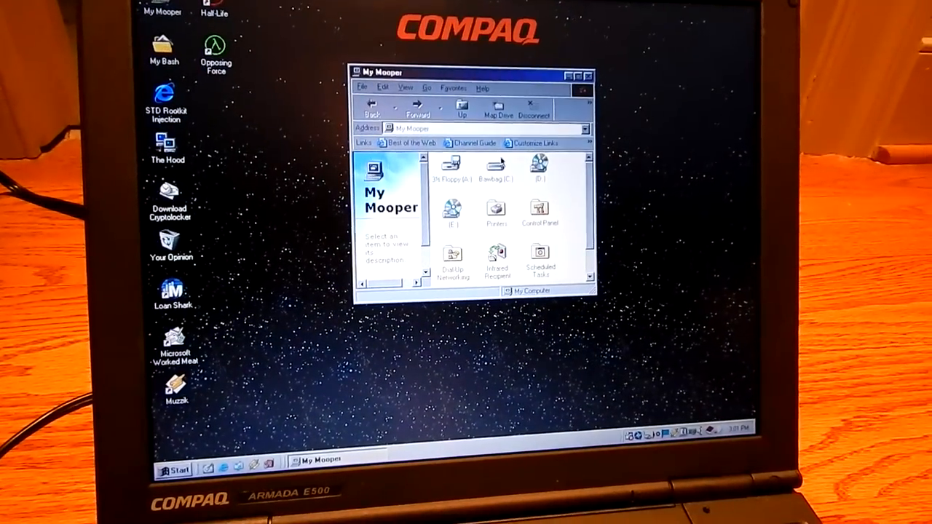
{"action": "double_click", "coordinate": [494, 168]}
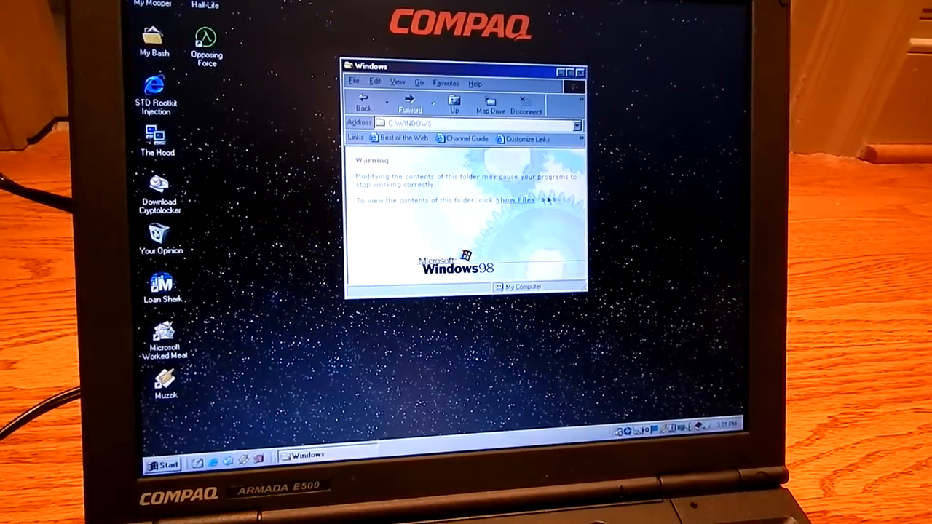
- Reveal the hidden C:\WINDOWS files and open the Media folder
{"action": "left_click", "coordinate": [520, 201]}
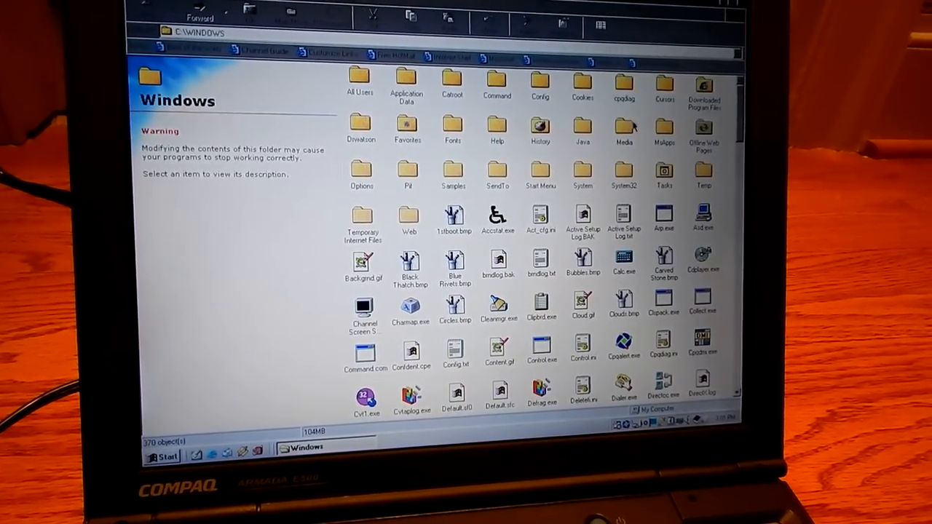
{"action": "double_click", "coordinate": [624, 127]}
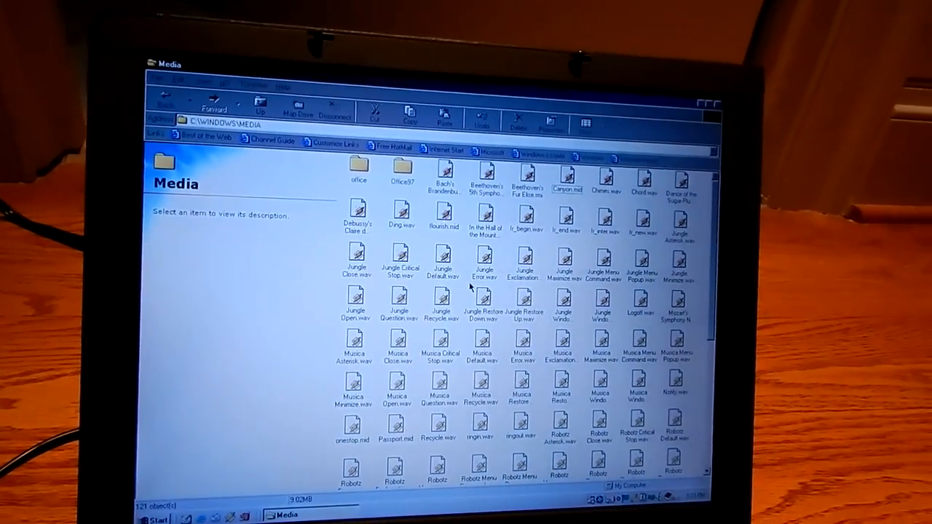
- Browse the Media folder's .wav and .mid sound files
{"action": "left_click", "coordinate": [357, 219]}
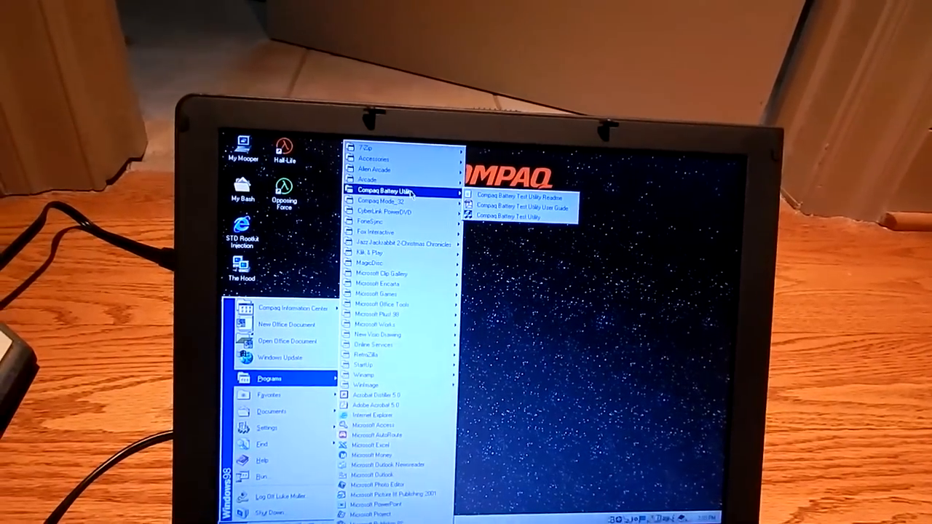
{"action": "mouse_move", "coordinate": [402, 235]}
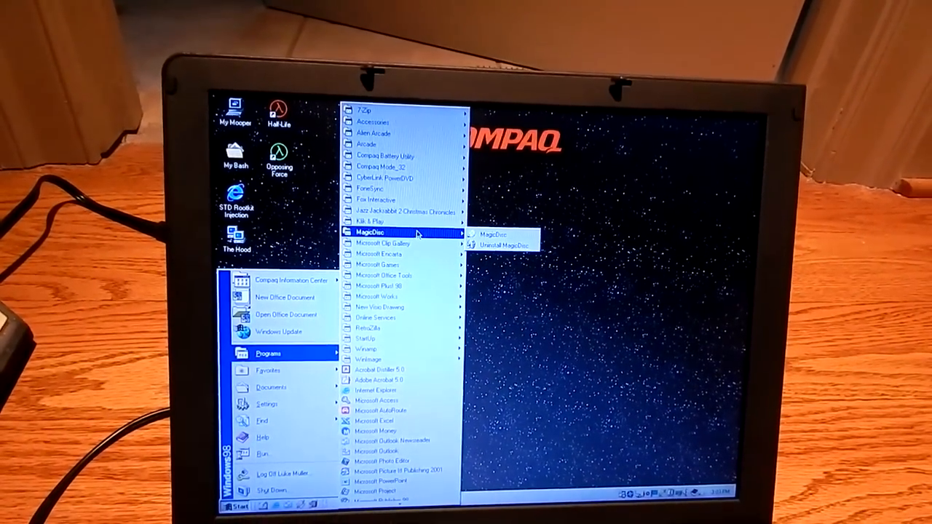
{"action": "mouse_move", "coordinate": [375, 260]}
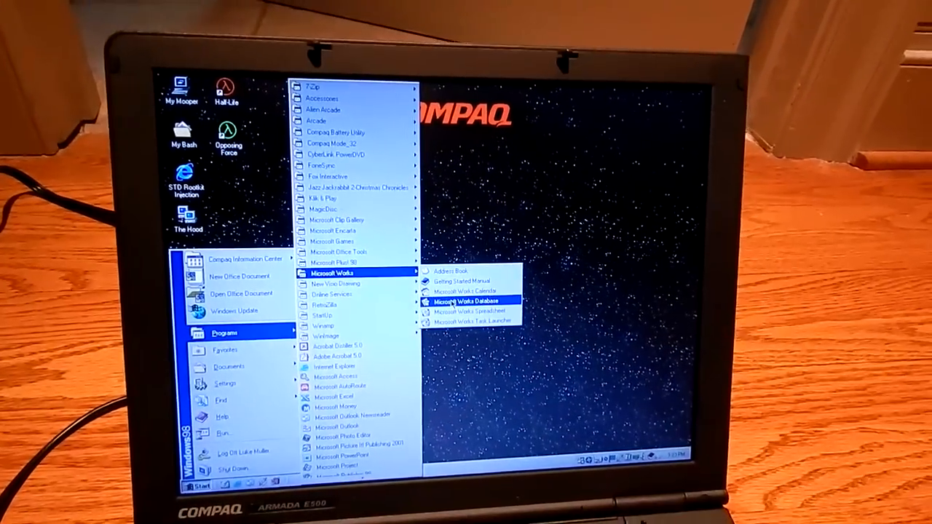
{"action": "mouse_move", "coordinate": [354, 298]}
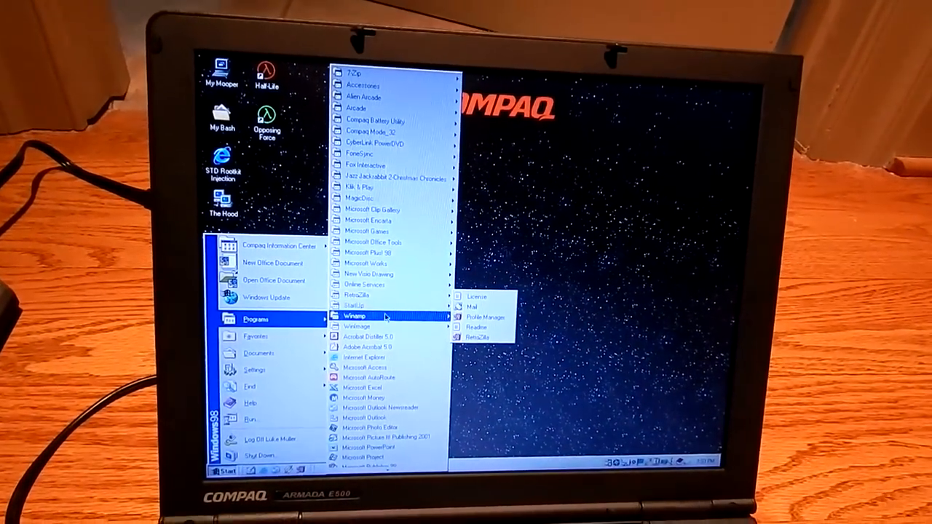
{"action": "mouse_move", "coordinate": [373, 325]}
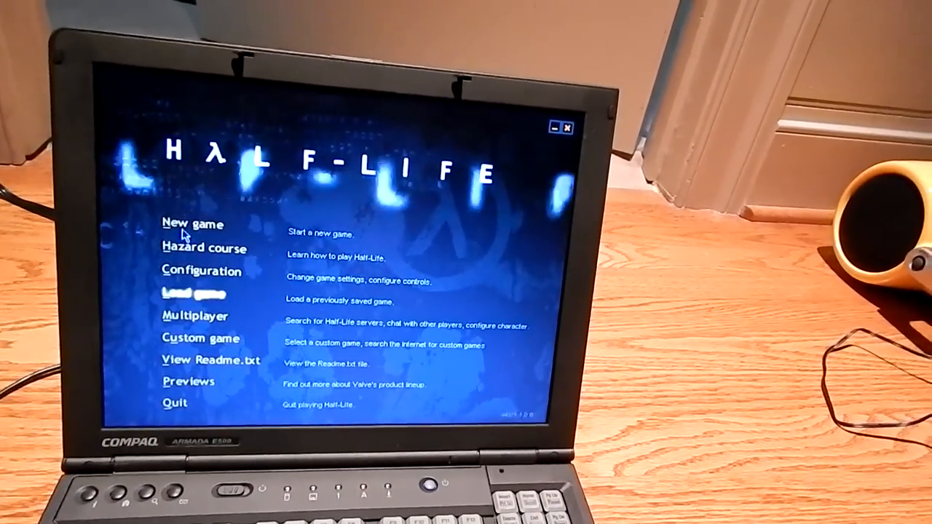
- Choose New game from the Half-Life main menu
{"action": "left_click", "coordinate": [192, 224]}
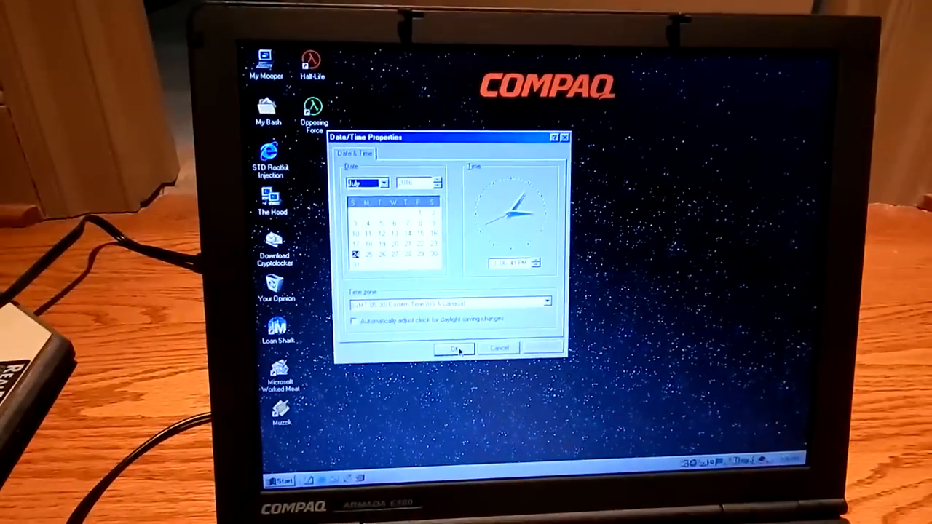
- Review the calendar date, clock and time zone, then close Date/Time Properties
{"action": "left_click", "coordinate": [452, 348]}
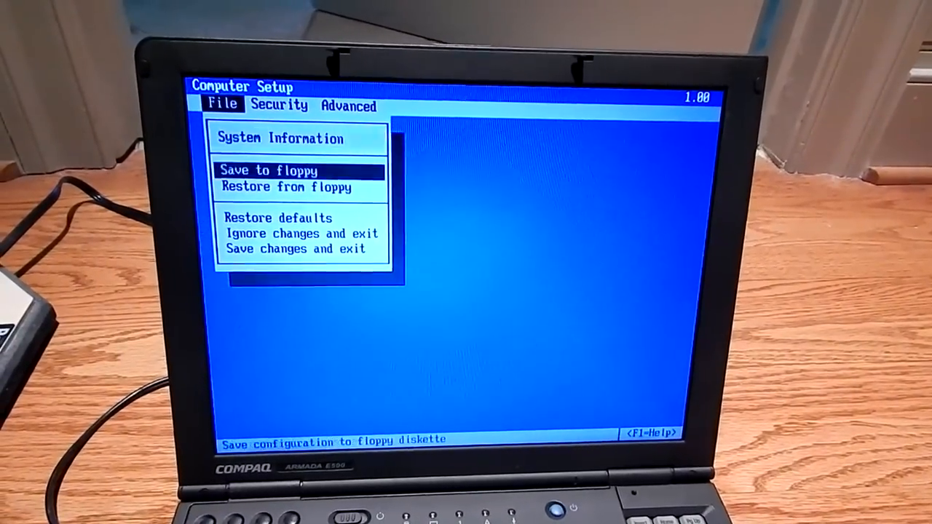
- Arrow through the Computer Setup File menu and choose System Information
{"action": "key", "text": "Down"}
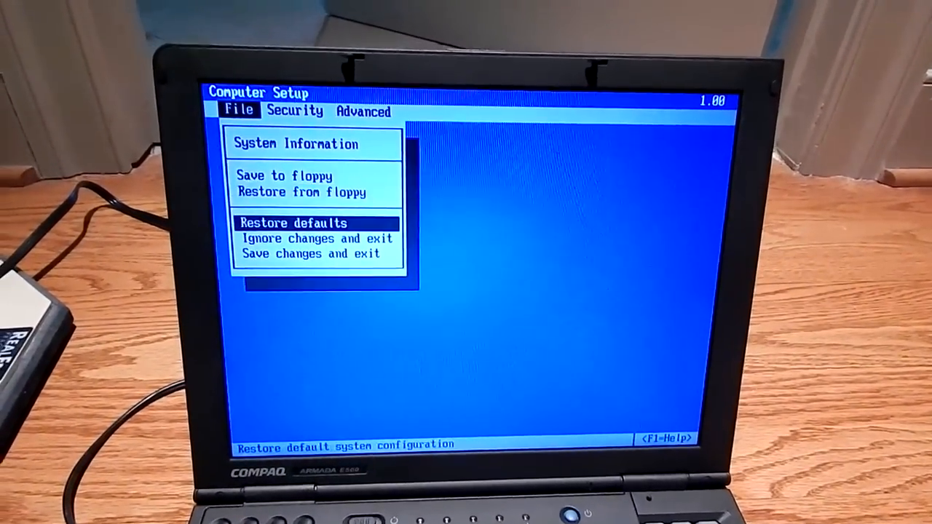
{"action": "left_click", "coordinate": [295, 144]}
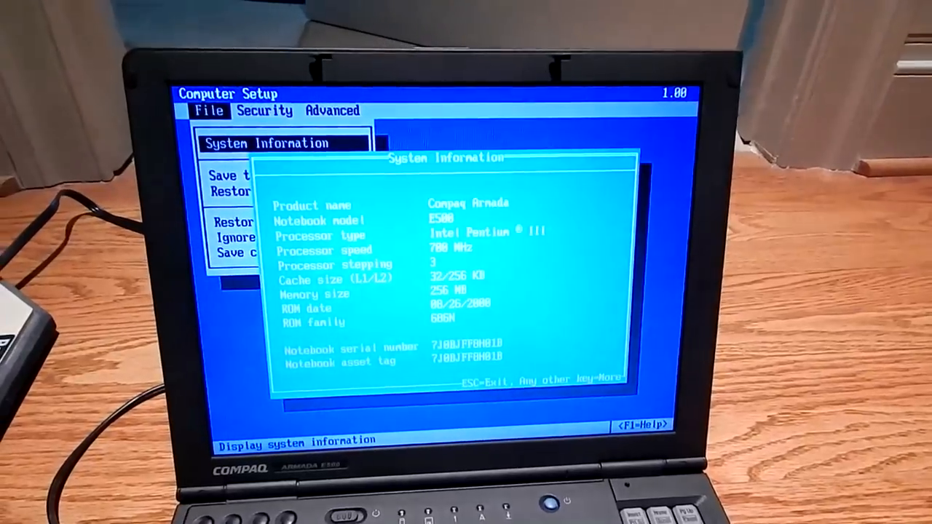